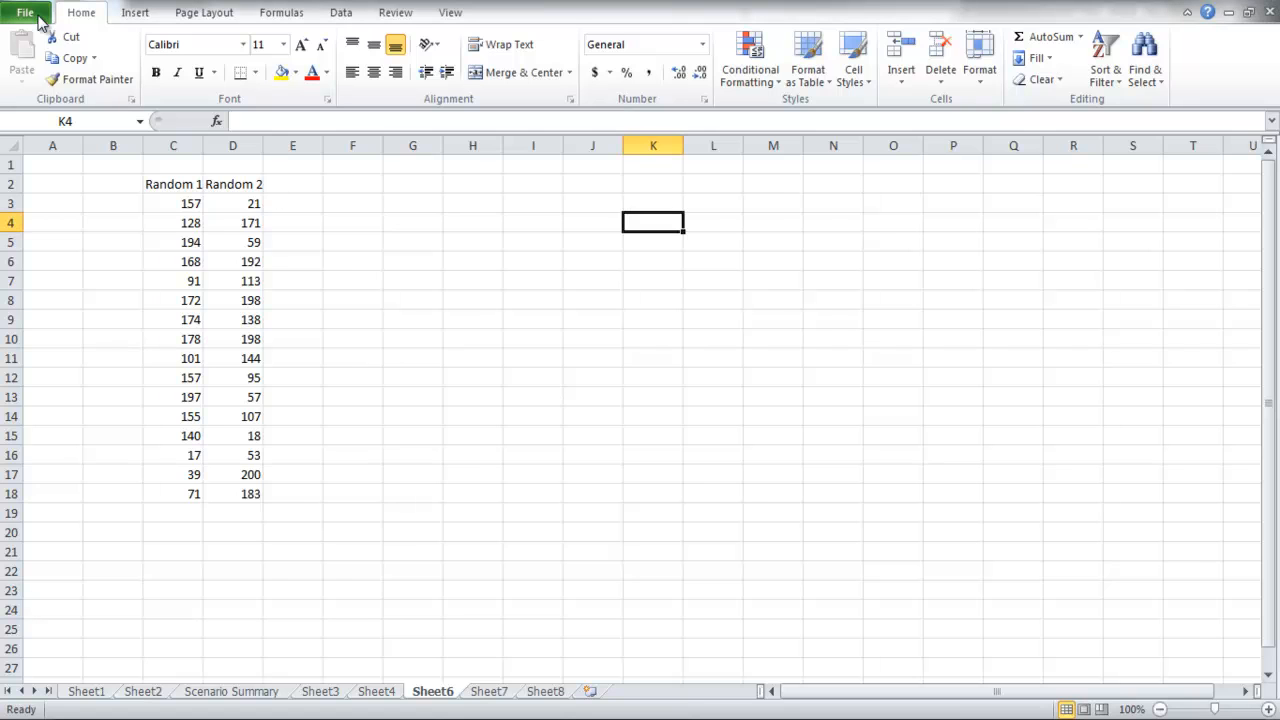
- Show the Backstage information page for the Repeat rows workbook
left_click(24, 12)
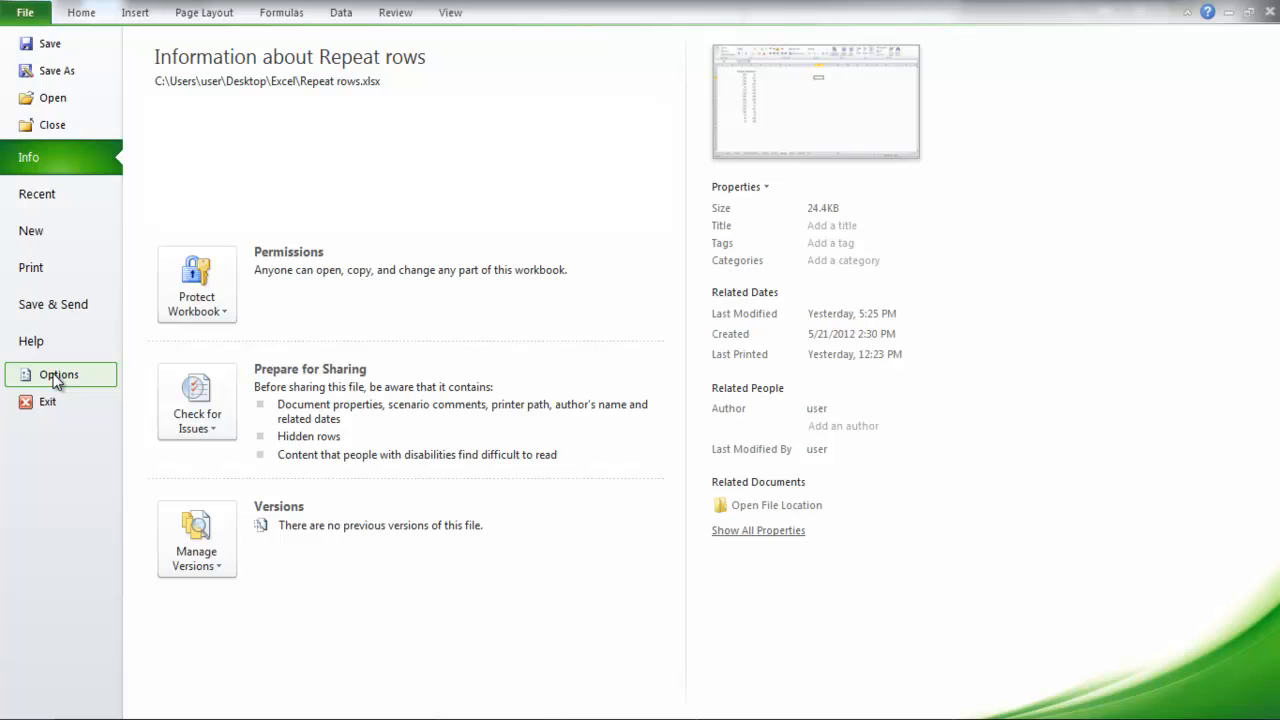
- Show Excel Options' Add-Ins page with the inactive Analysis ToolPak selected
left_click(58, 374)
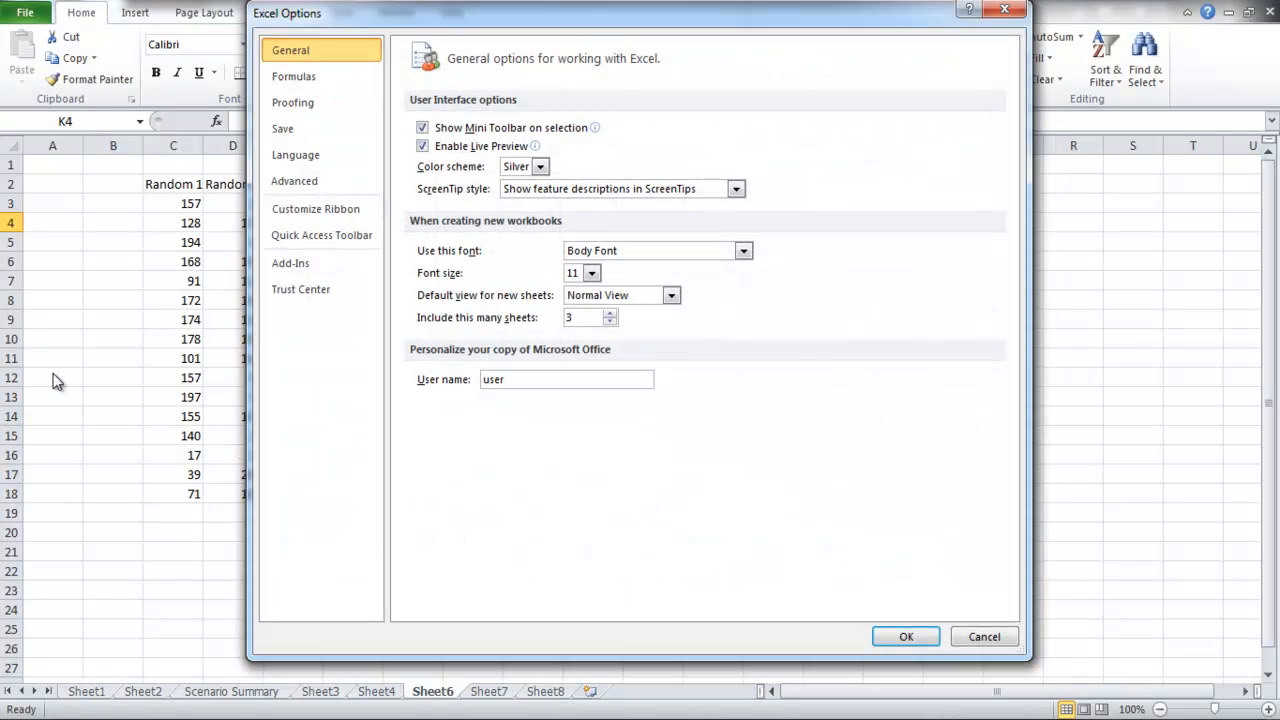
left_click(290, 262)
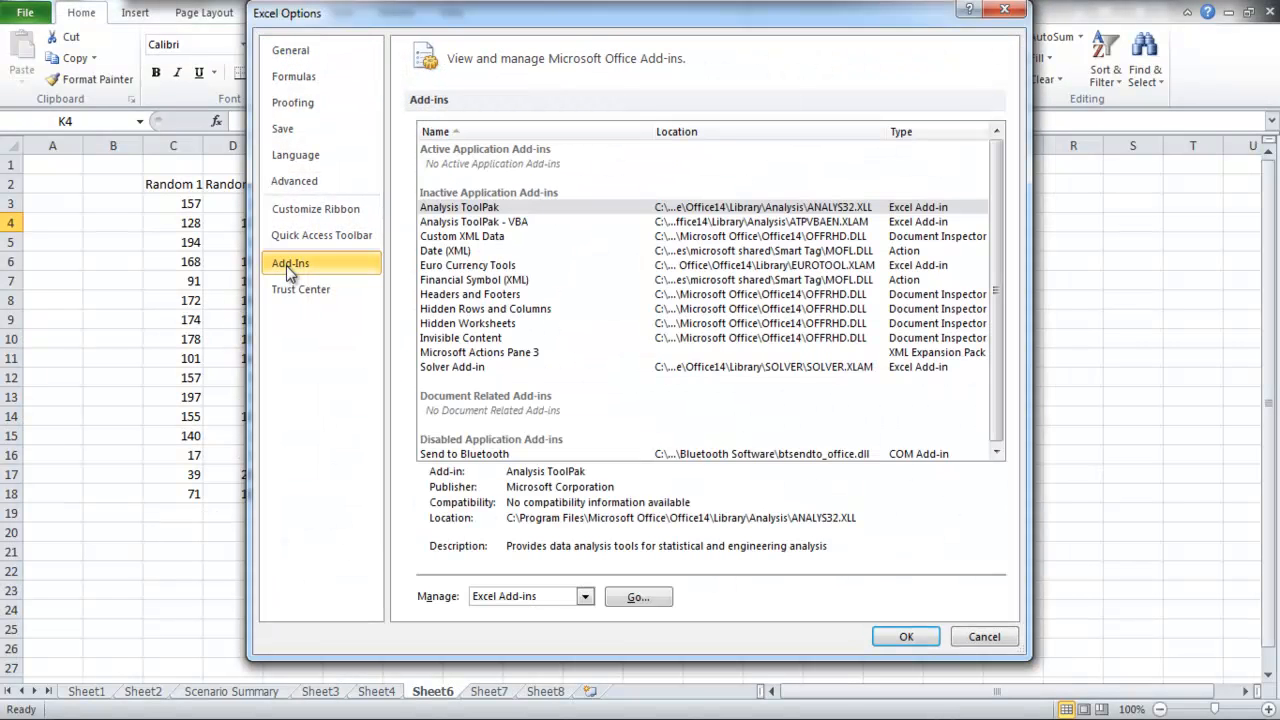
left_click(460, 206)
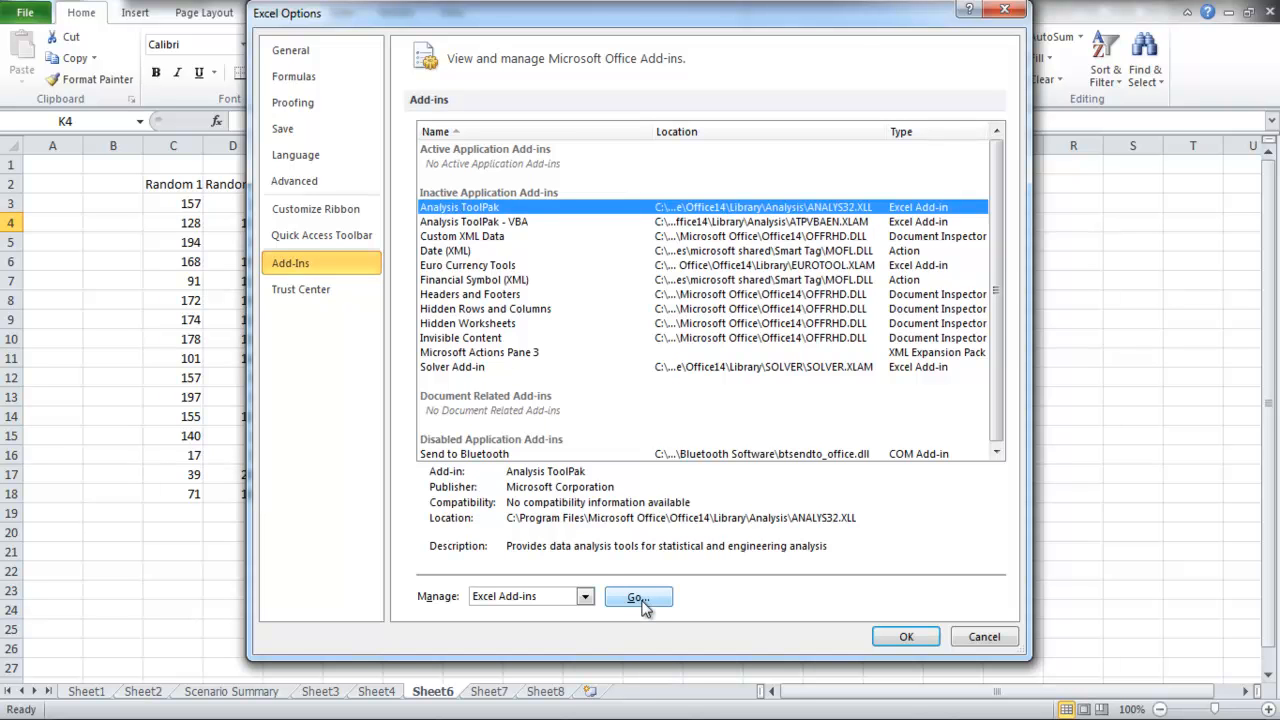
- Tick Analysis ToolPak in the Add-Ins list and confirm it
left_click(636, 596)
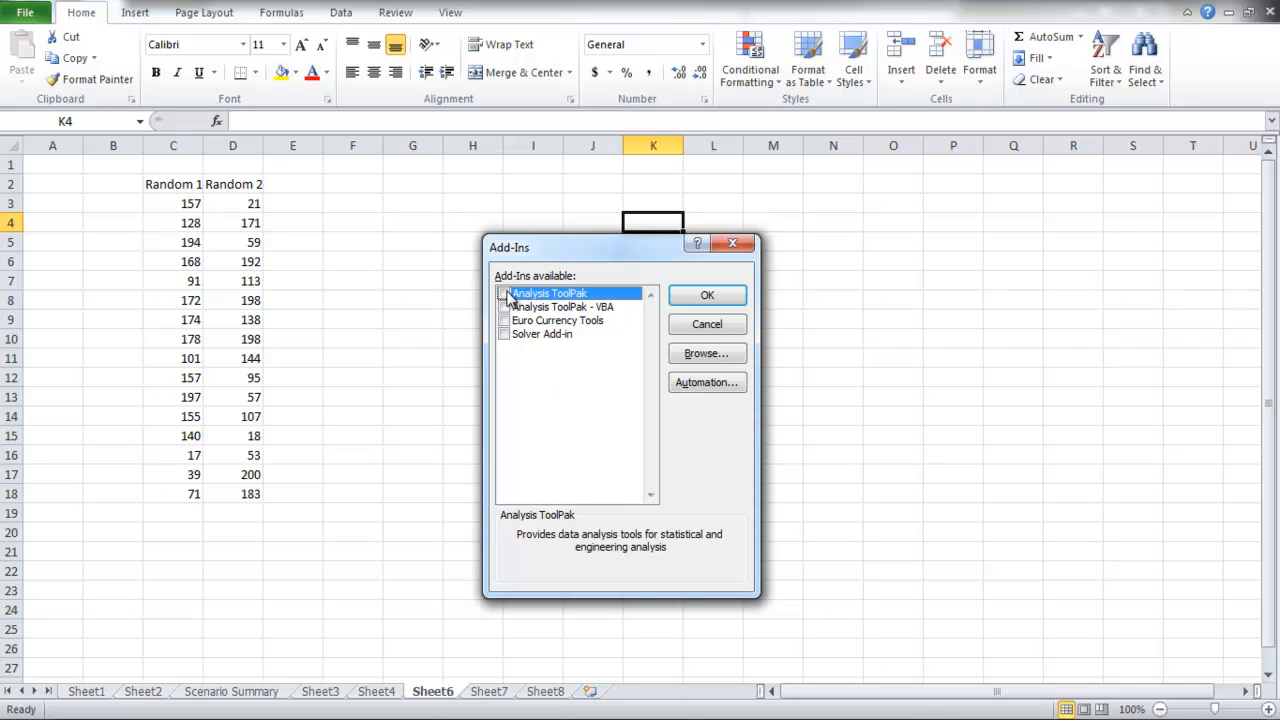
left_click(504, 292)
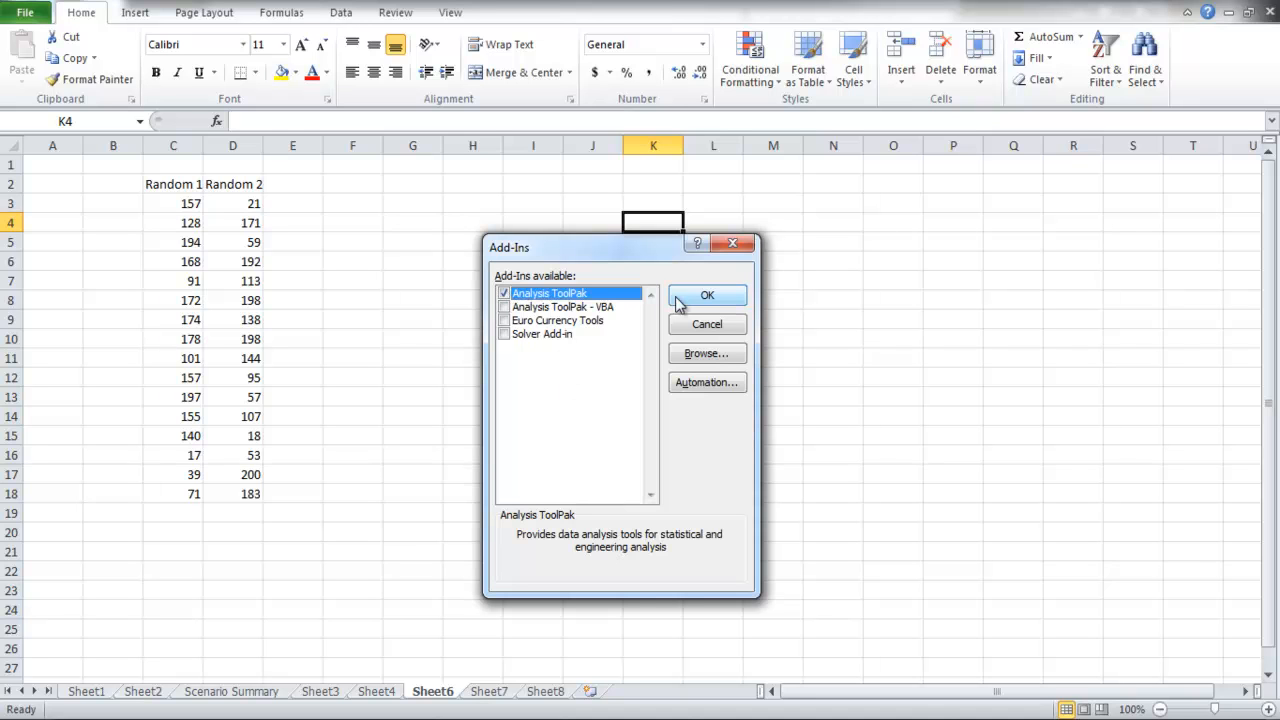
left_click(708, 294)
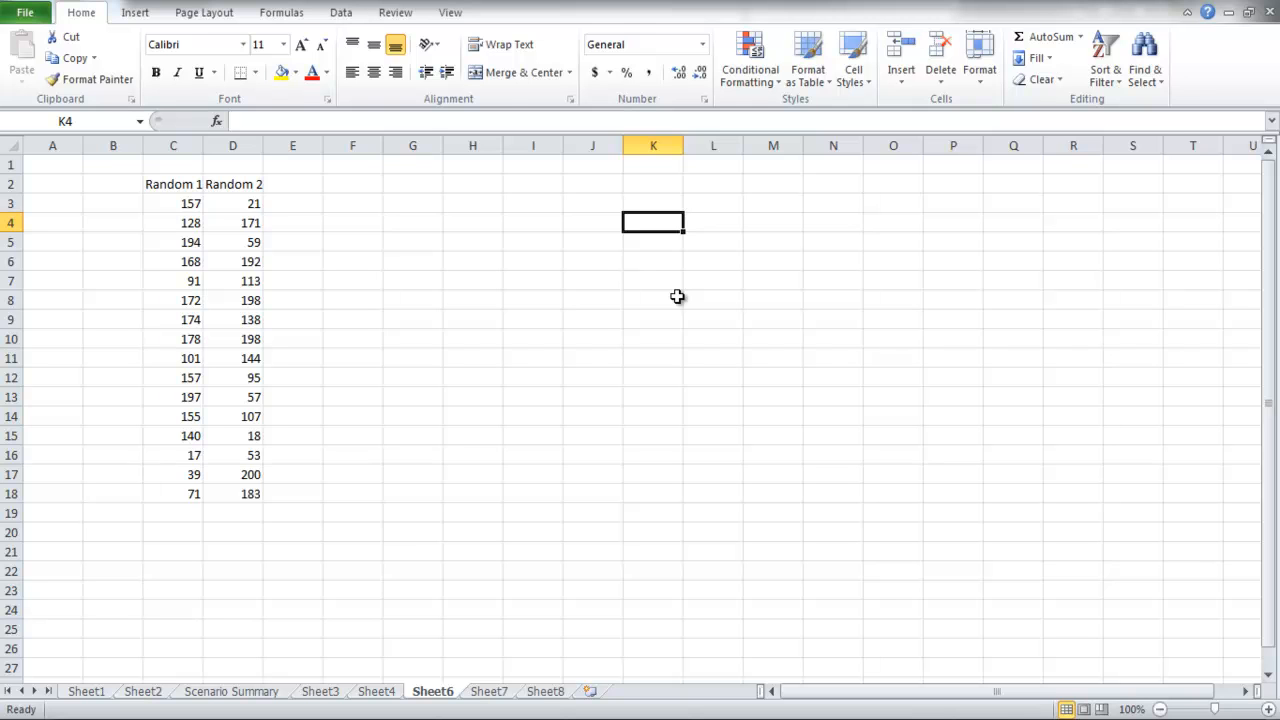
- Start the Correlation tool from Data Analysis on the Data ribbon
left_click(340, 12)
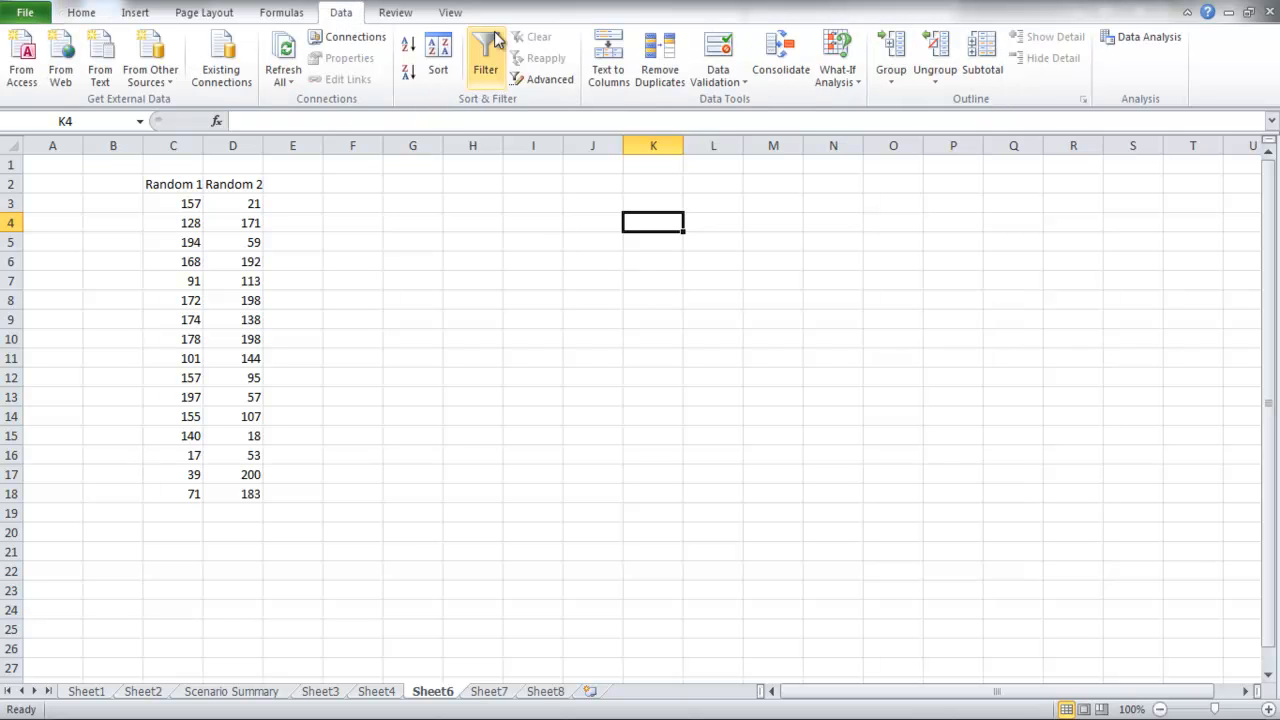
left_click(1148, 42)
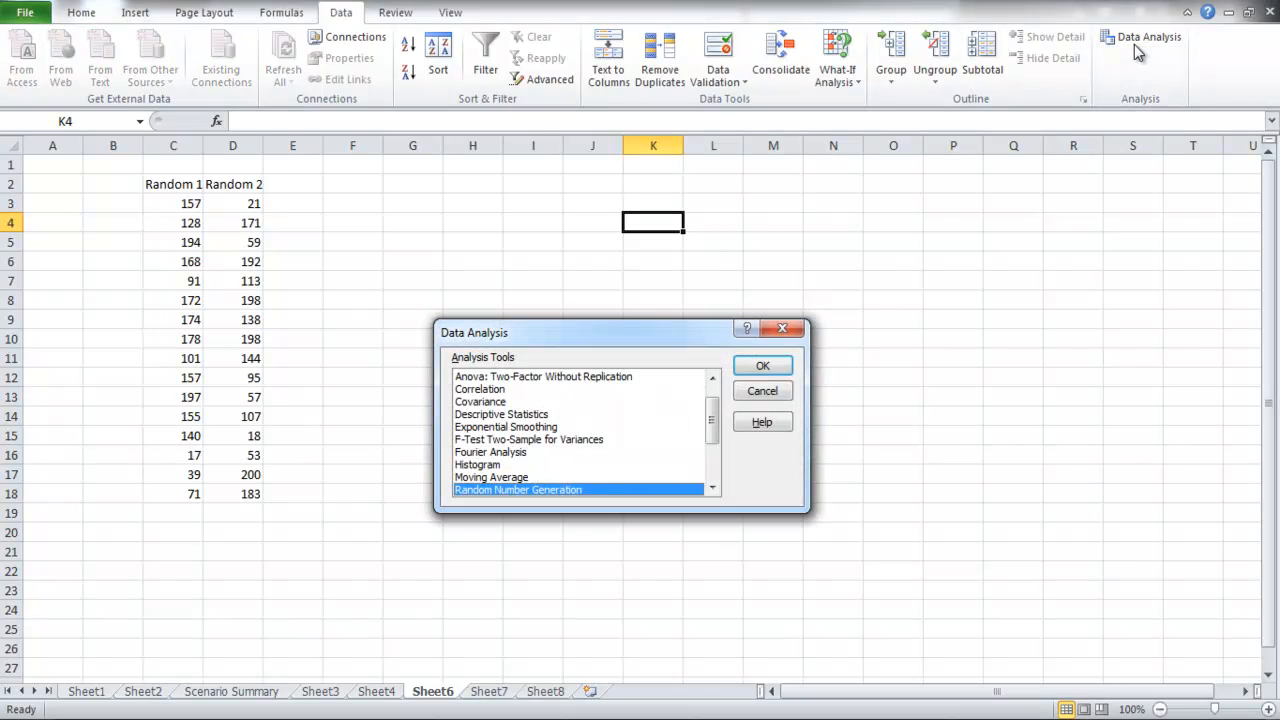
mouse_move(564, 392)
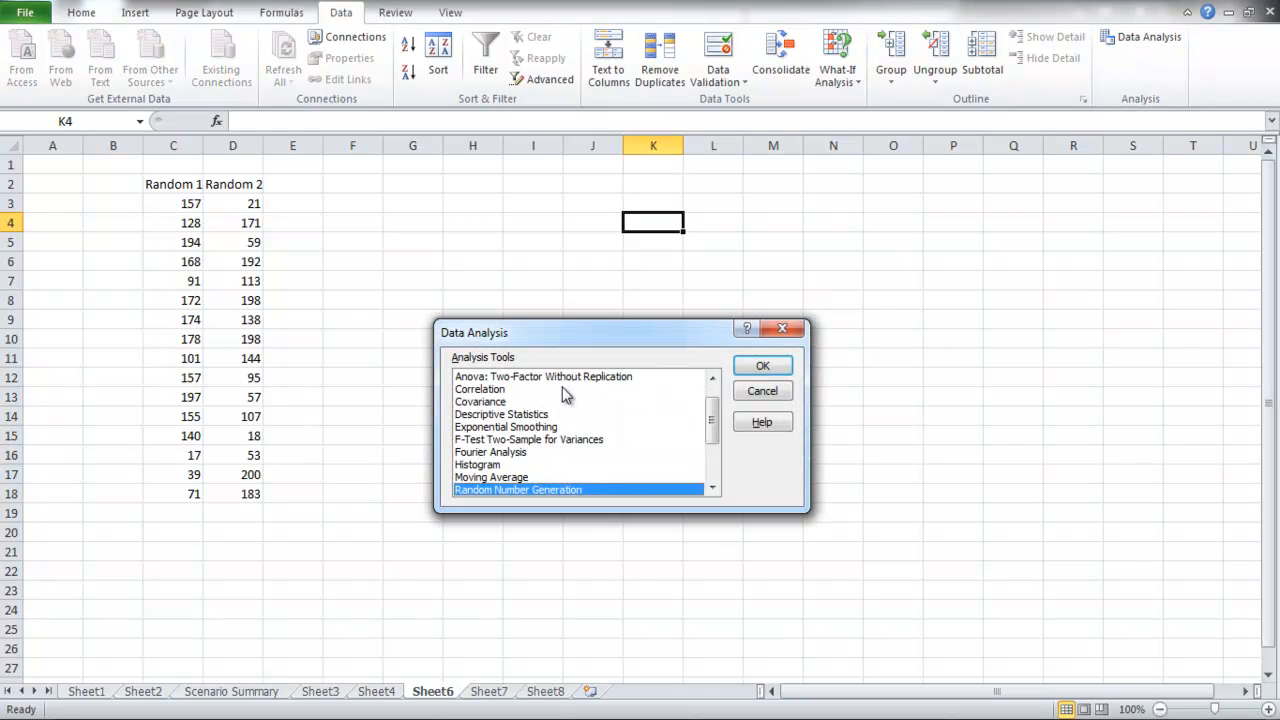
left_click(480, 388)
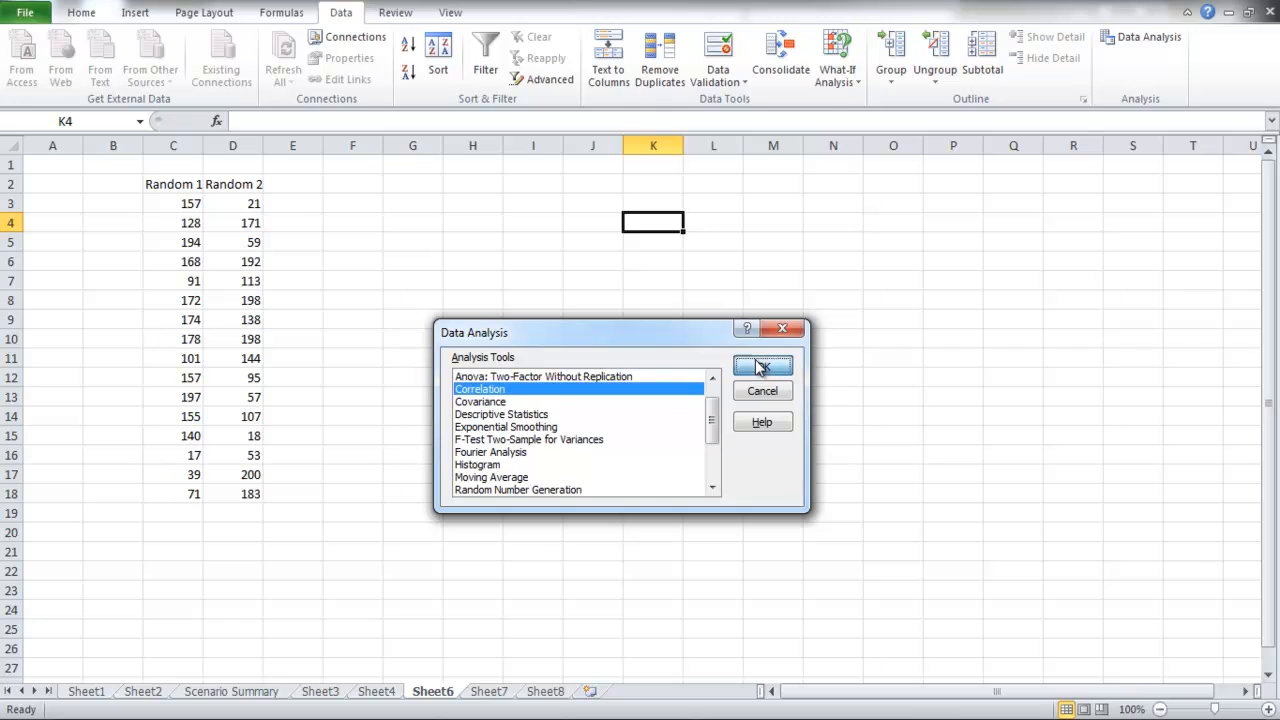
left_click(762, 364)
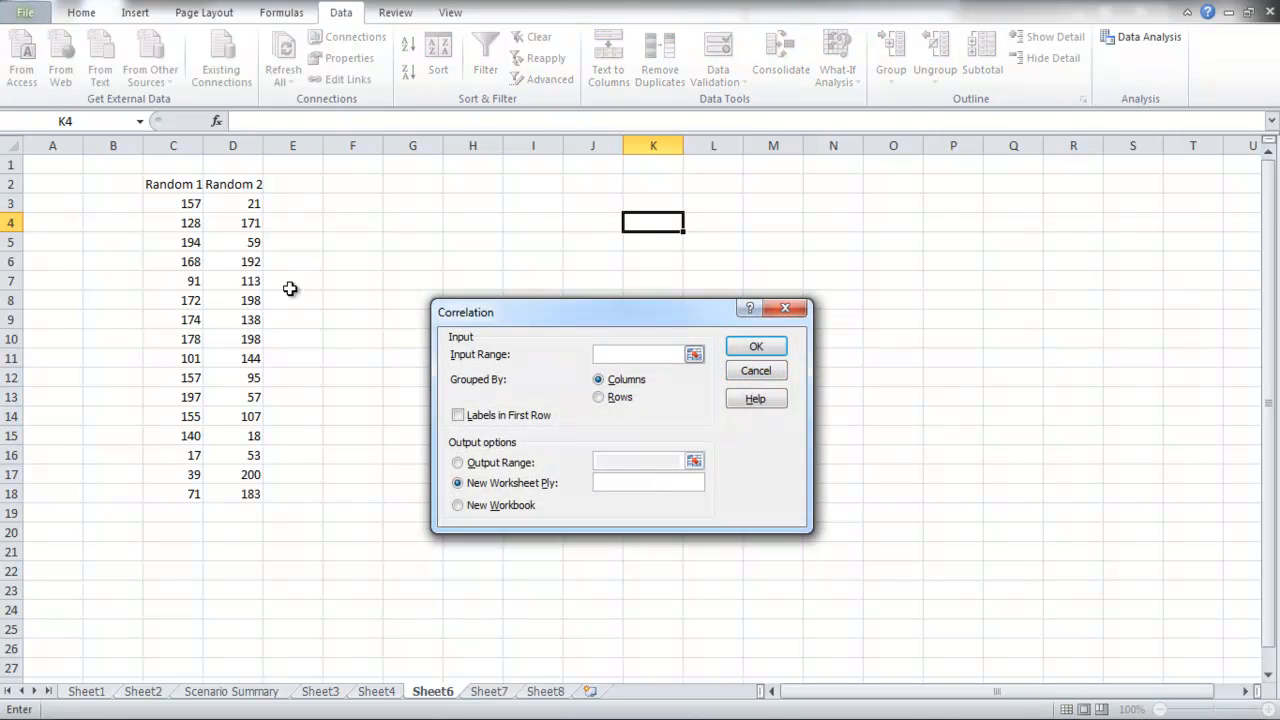
- Correlate C2:D18 with labels in first row, outputting the table at F2
left_click_drag(172, 184, 232, 456)
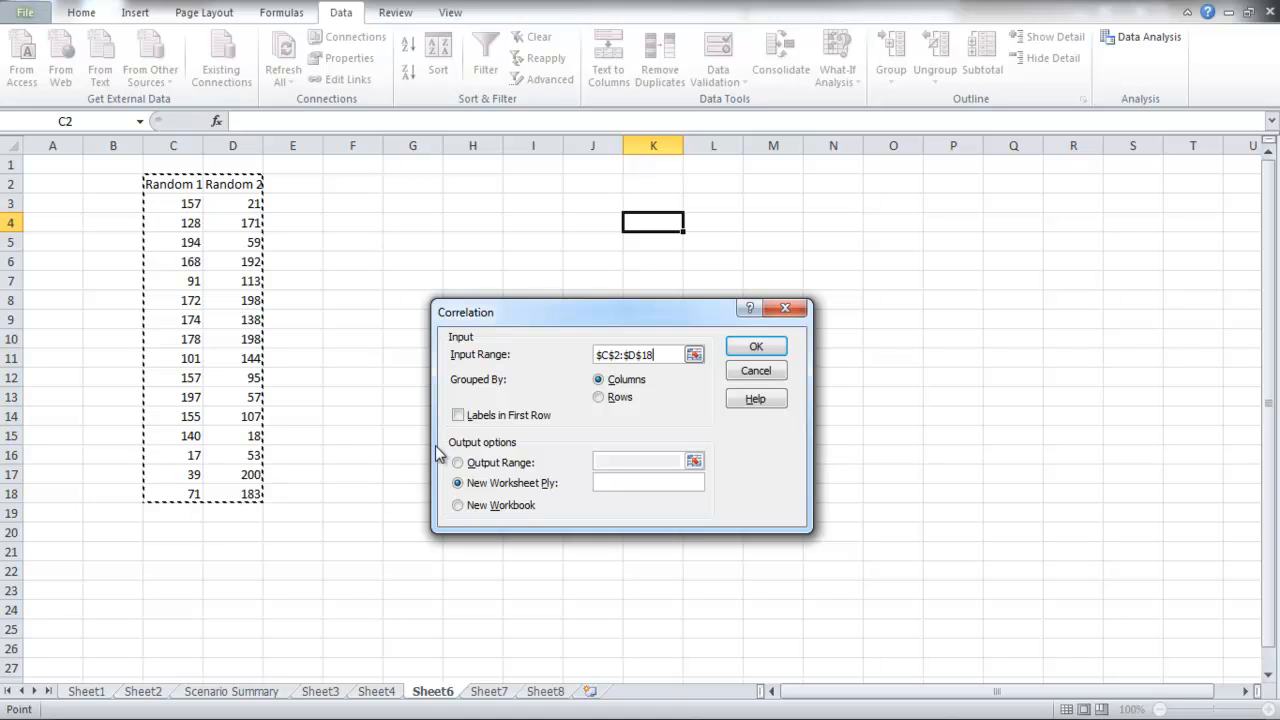
left_click(458, 414)
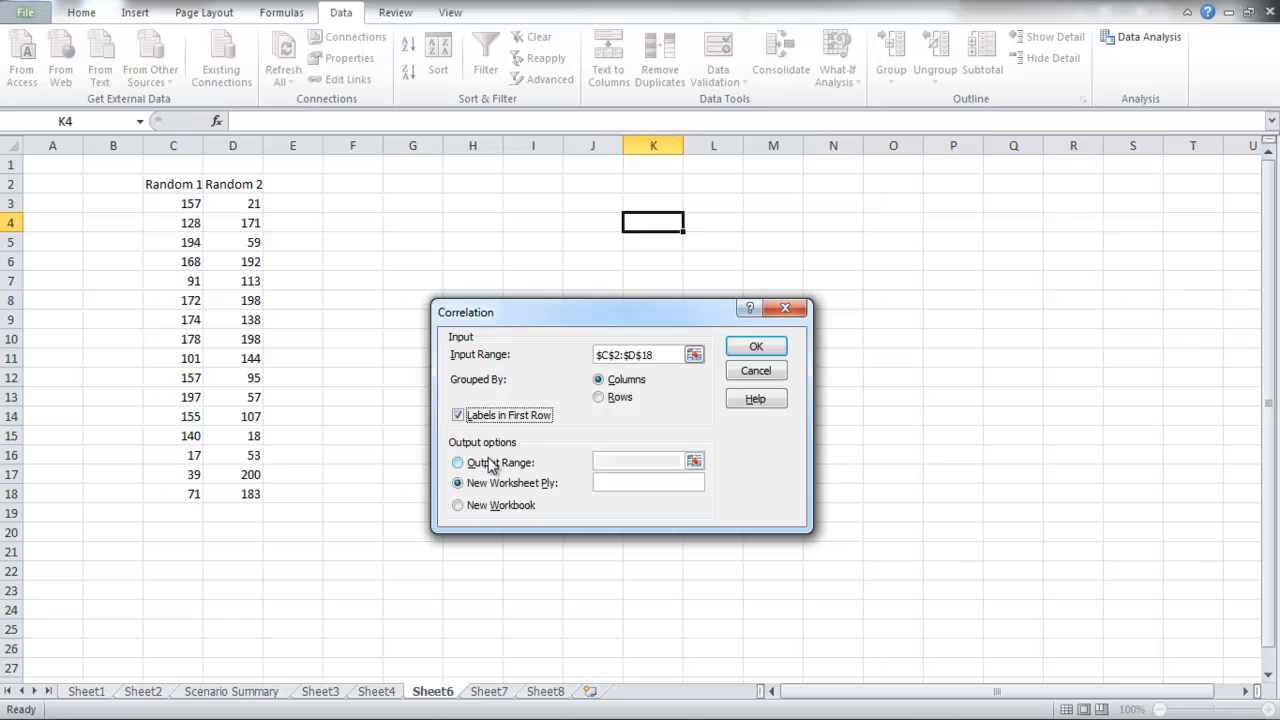
left_click(458, 462)
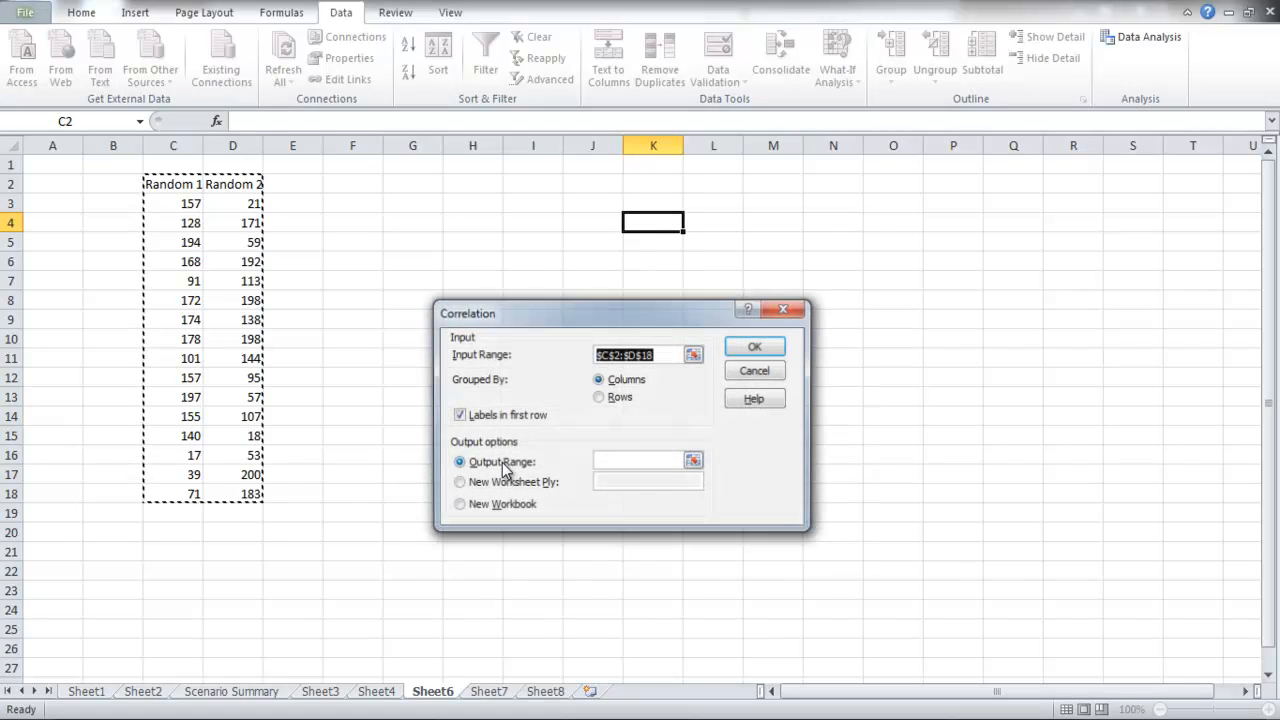
left_click(458, 462)
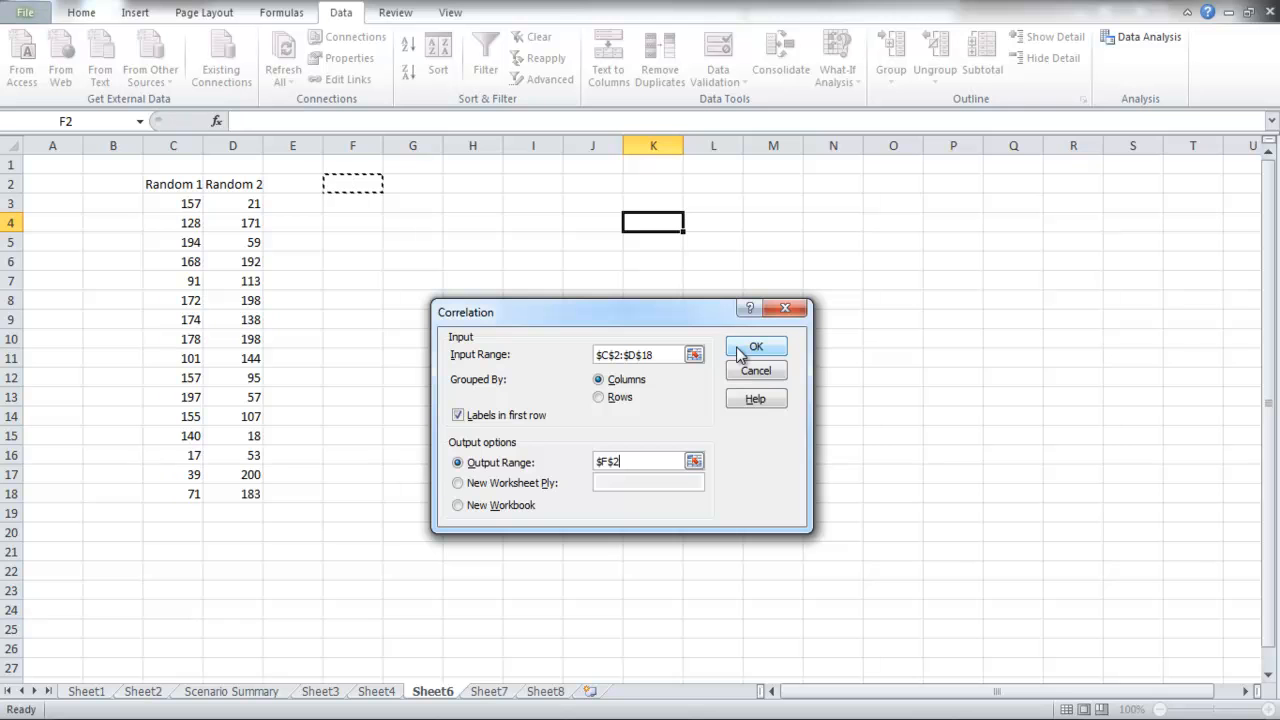
left_click(756, 348)
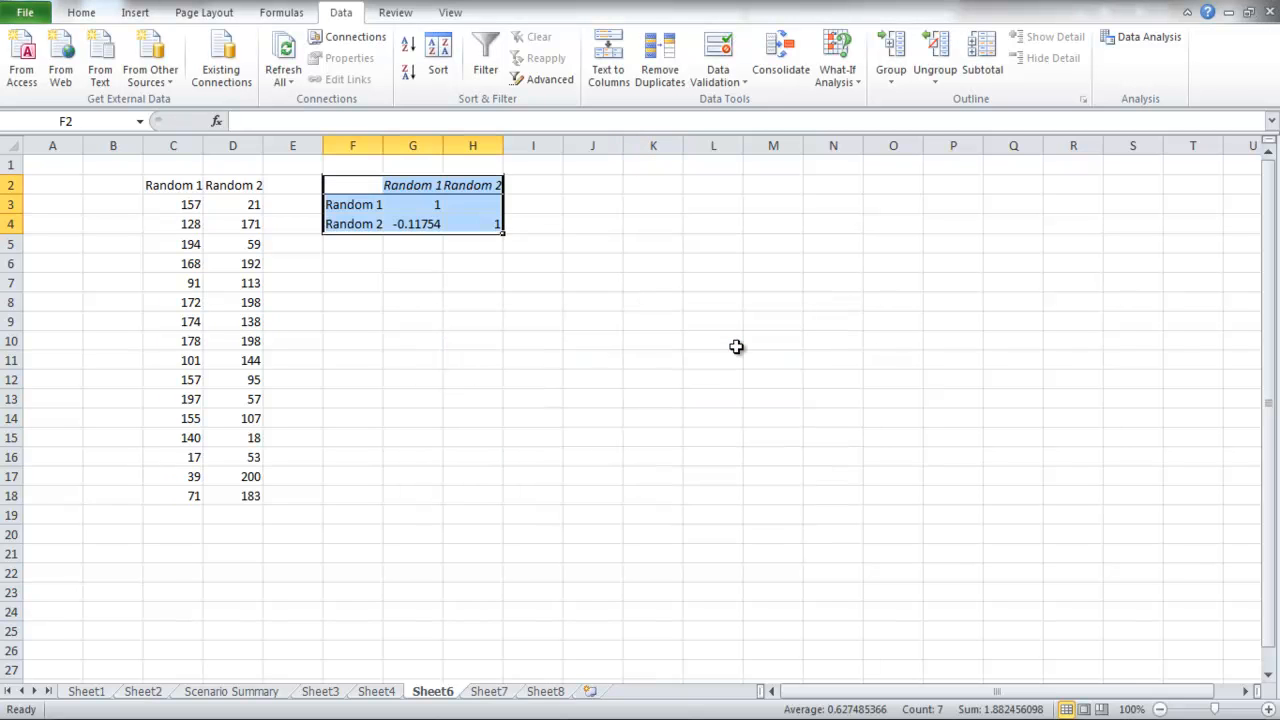
left_click(592, 282)
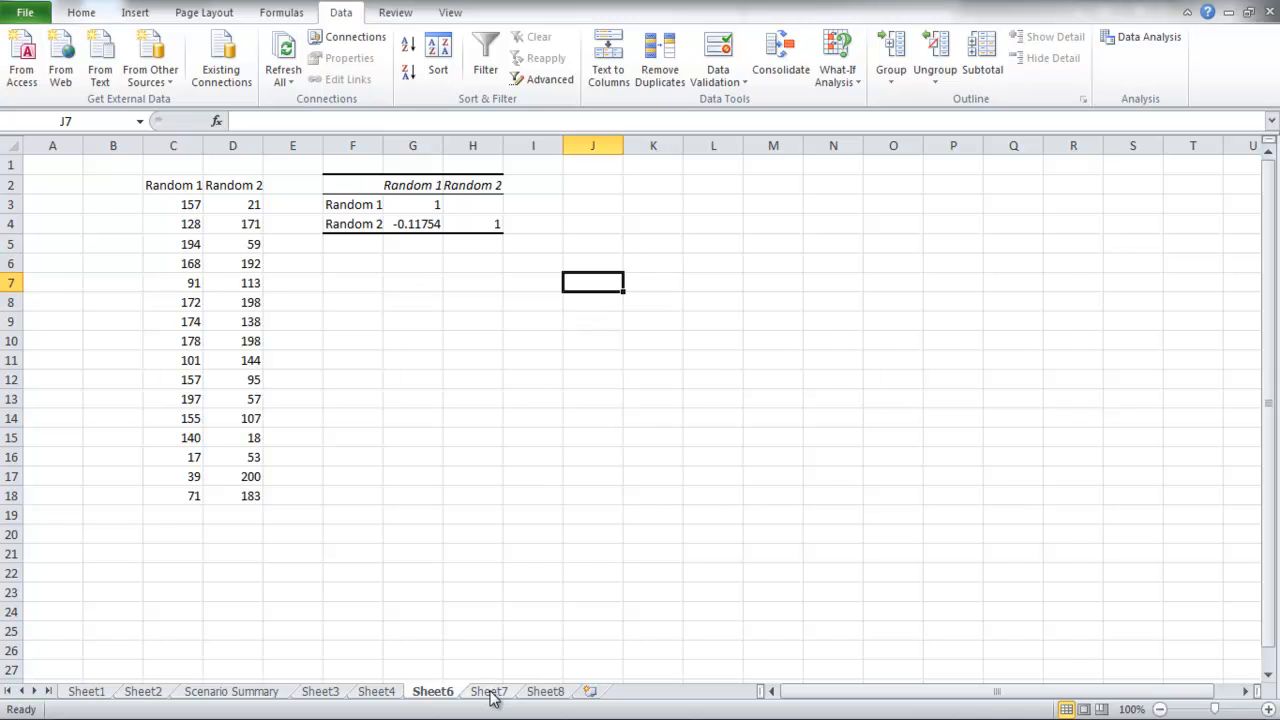
- Start the Moving Average tool on the Sheet7 tyre sales data
left_click(488, 692)
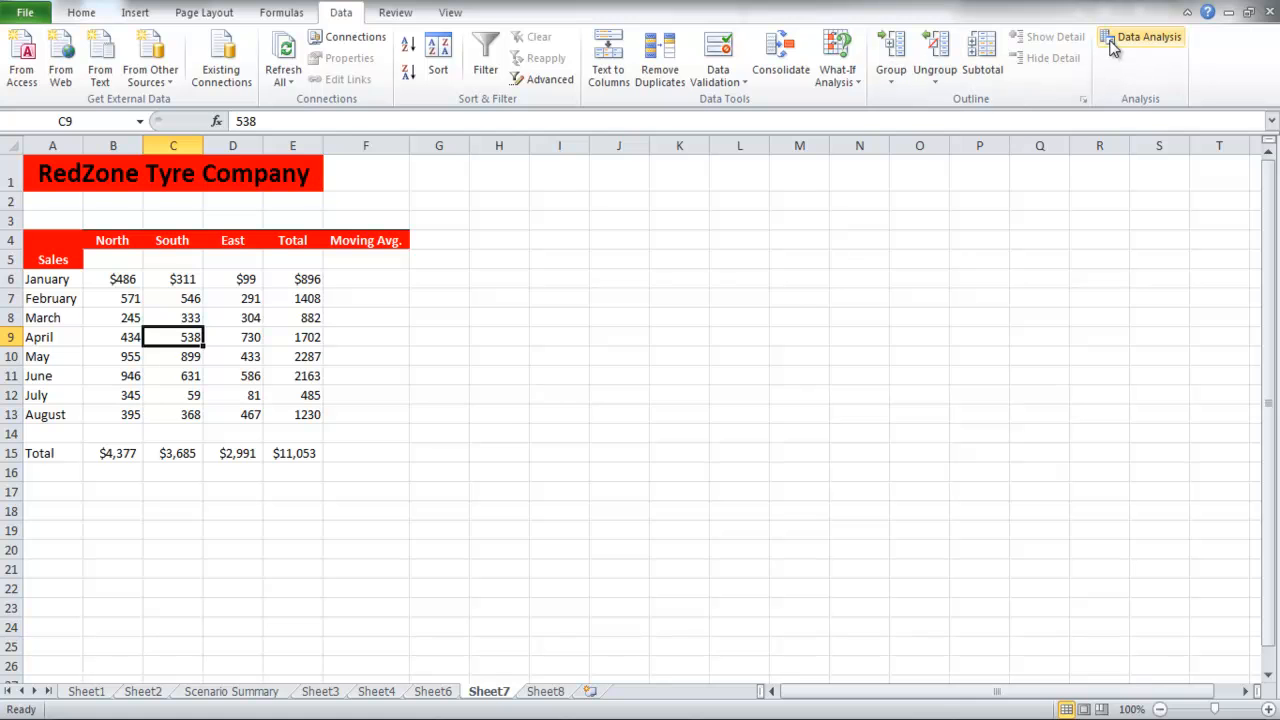
left_click(1142, 36)
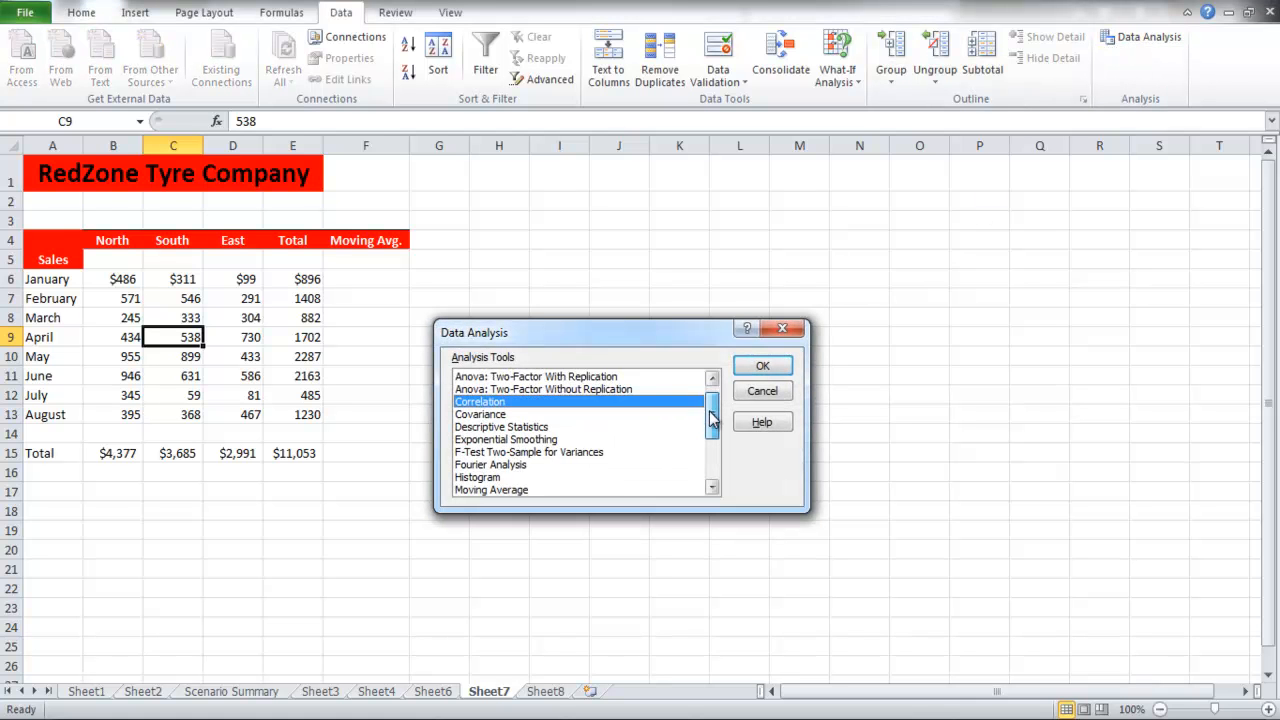
left_click(760, 366)
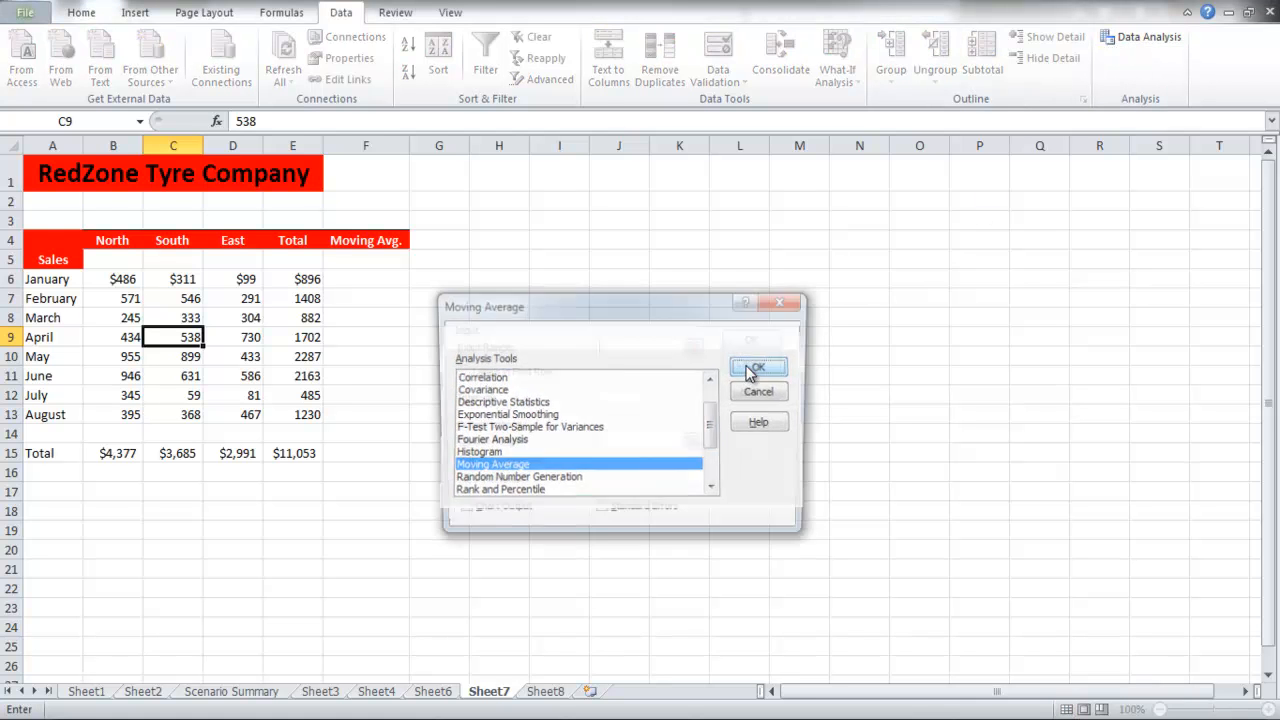
left_click(756, 368)
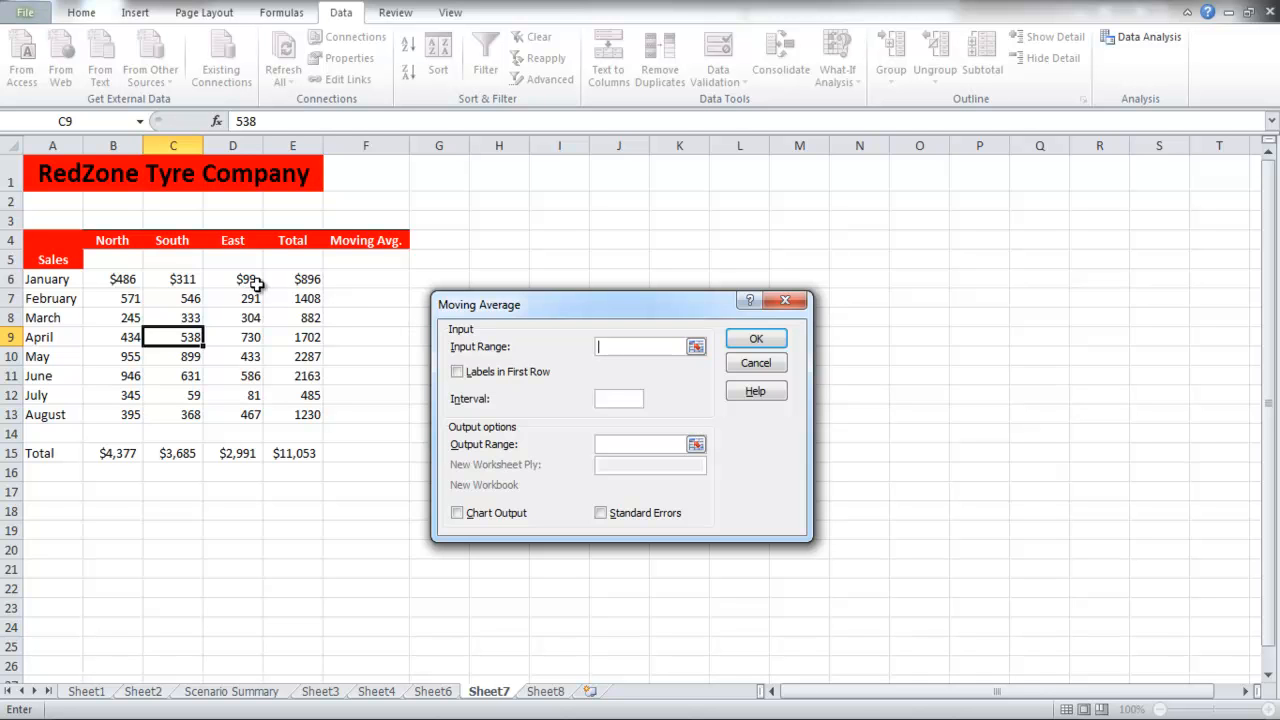
- Compute moving averages of E6:E13 into F6 with chart output enabled
left_click_drag(292, 280, 292, 336)
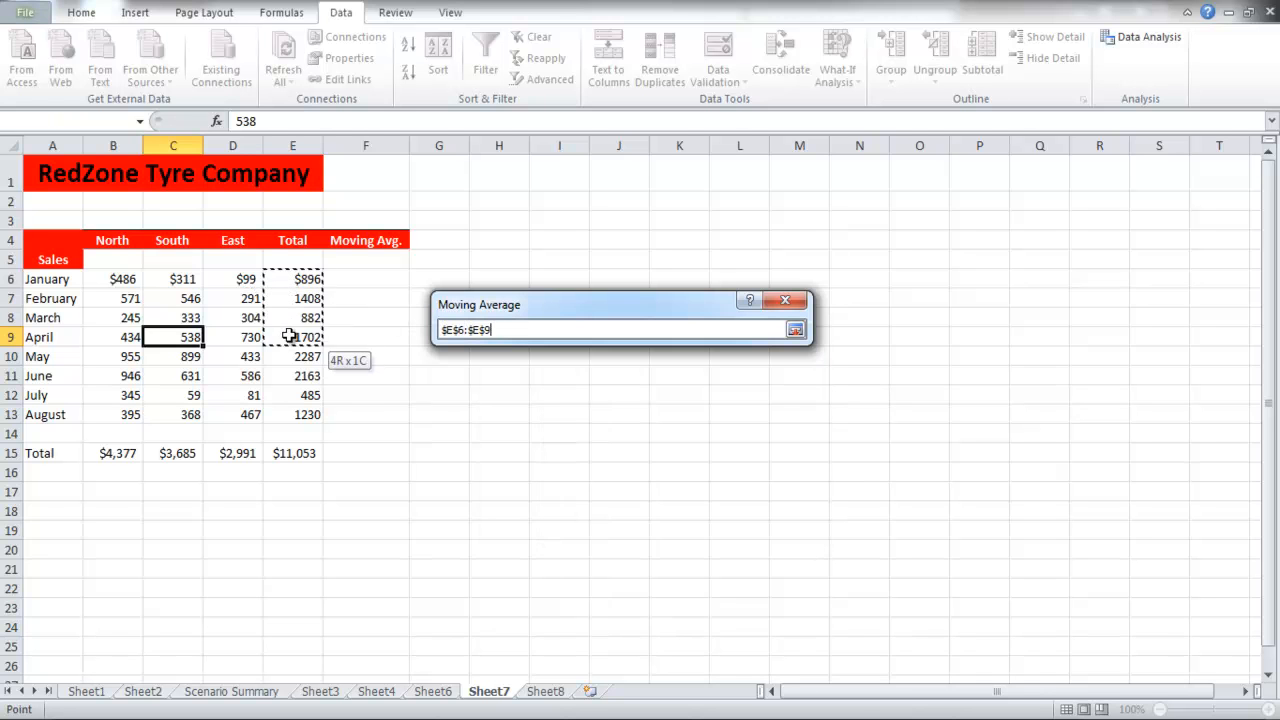
left_click(796, 330)
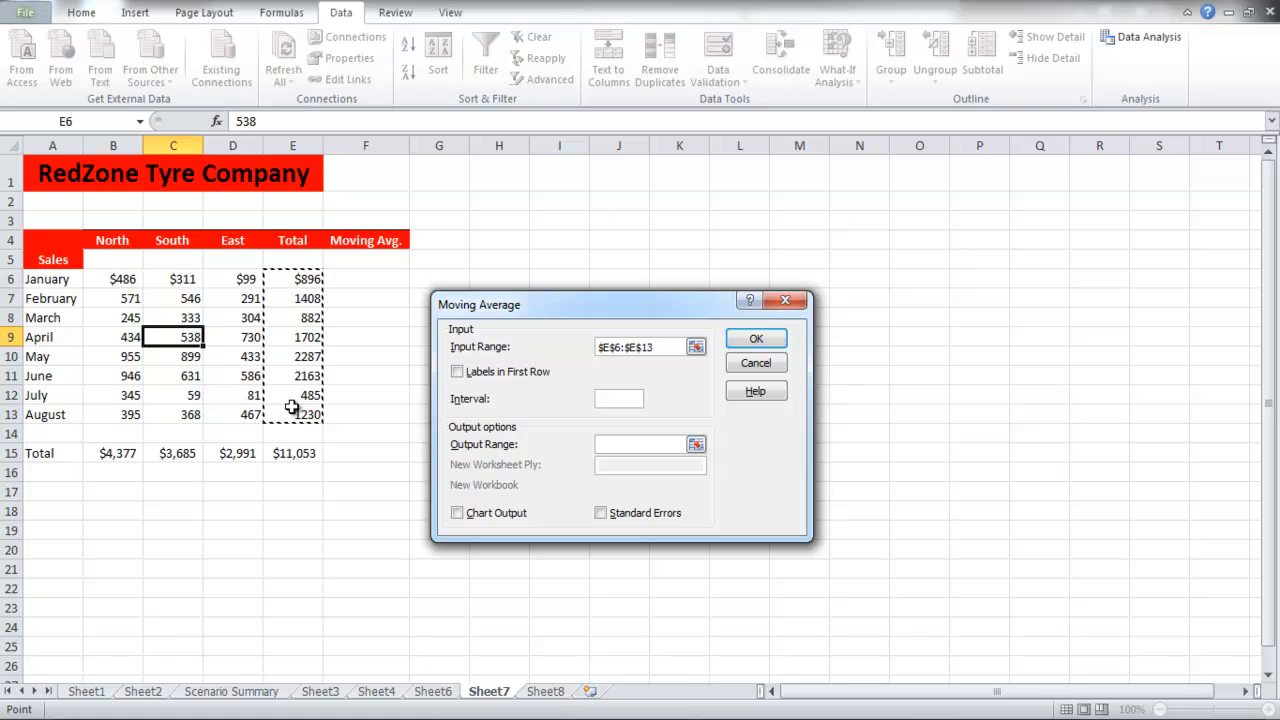
mouse_move(540, 452)
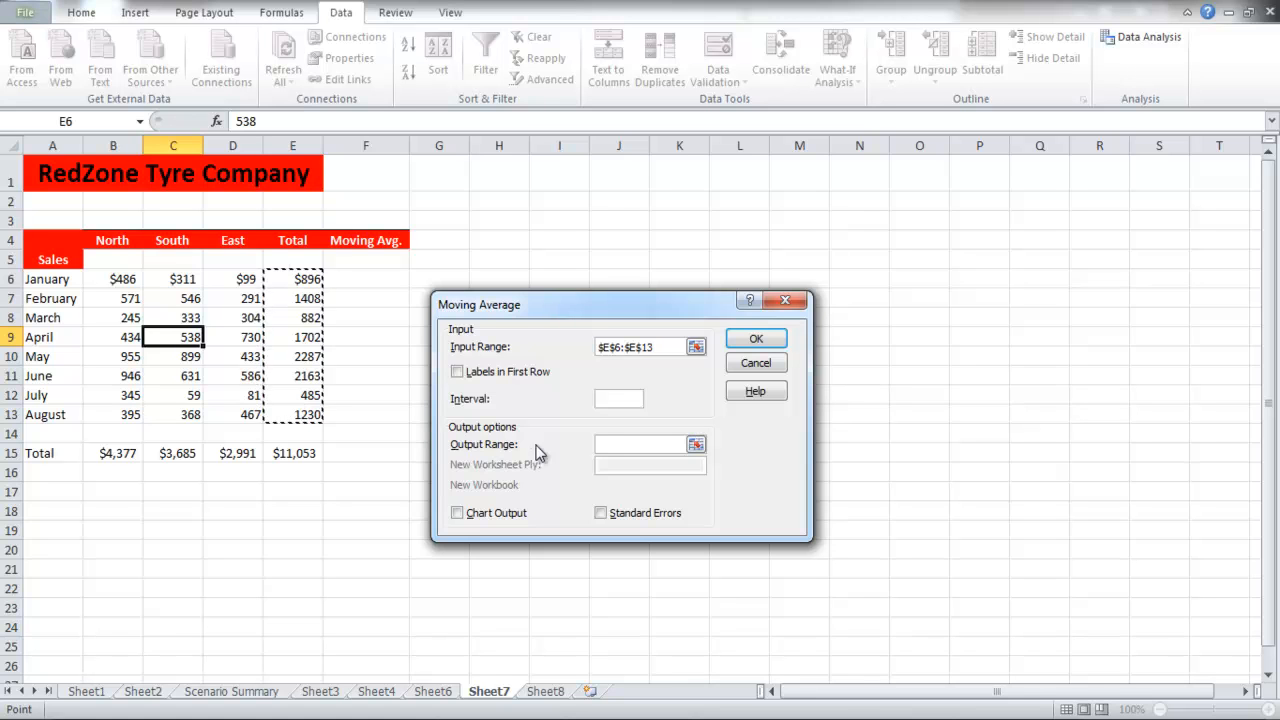
left_click(640, 444)
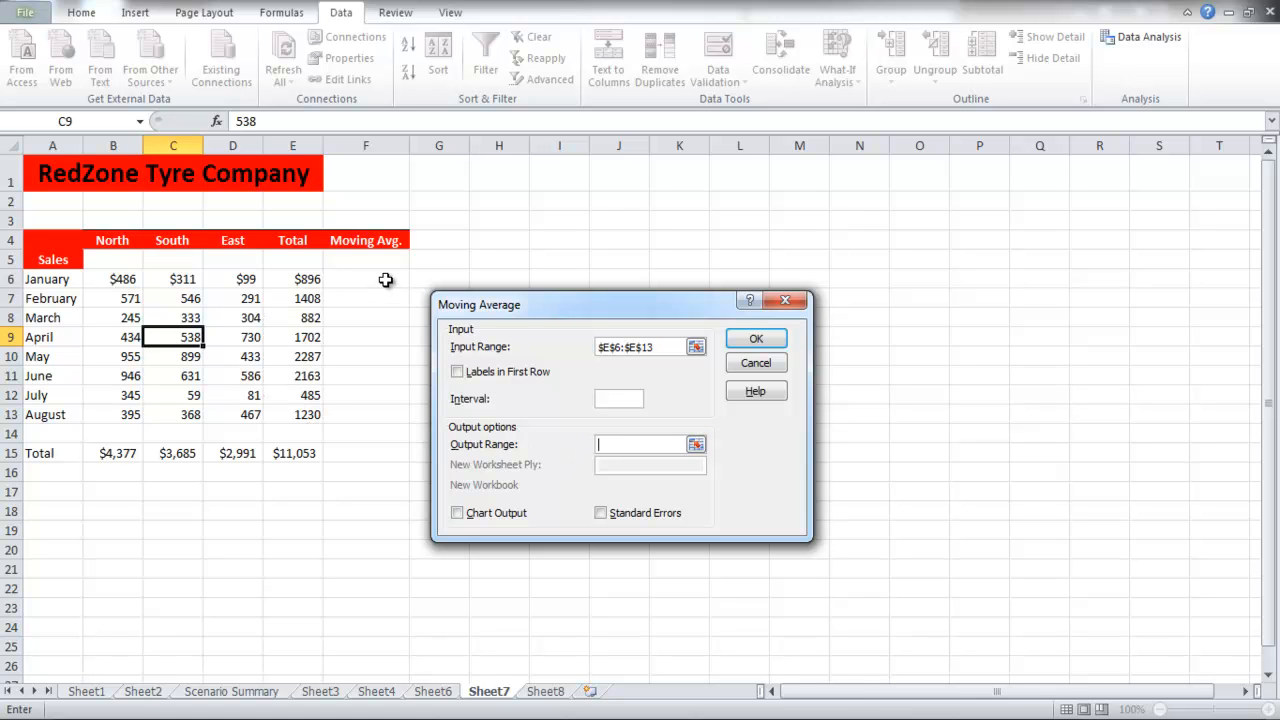
left_click(364, 280)
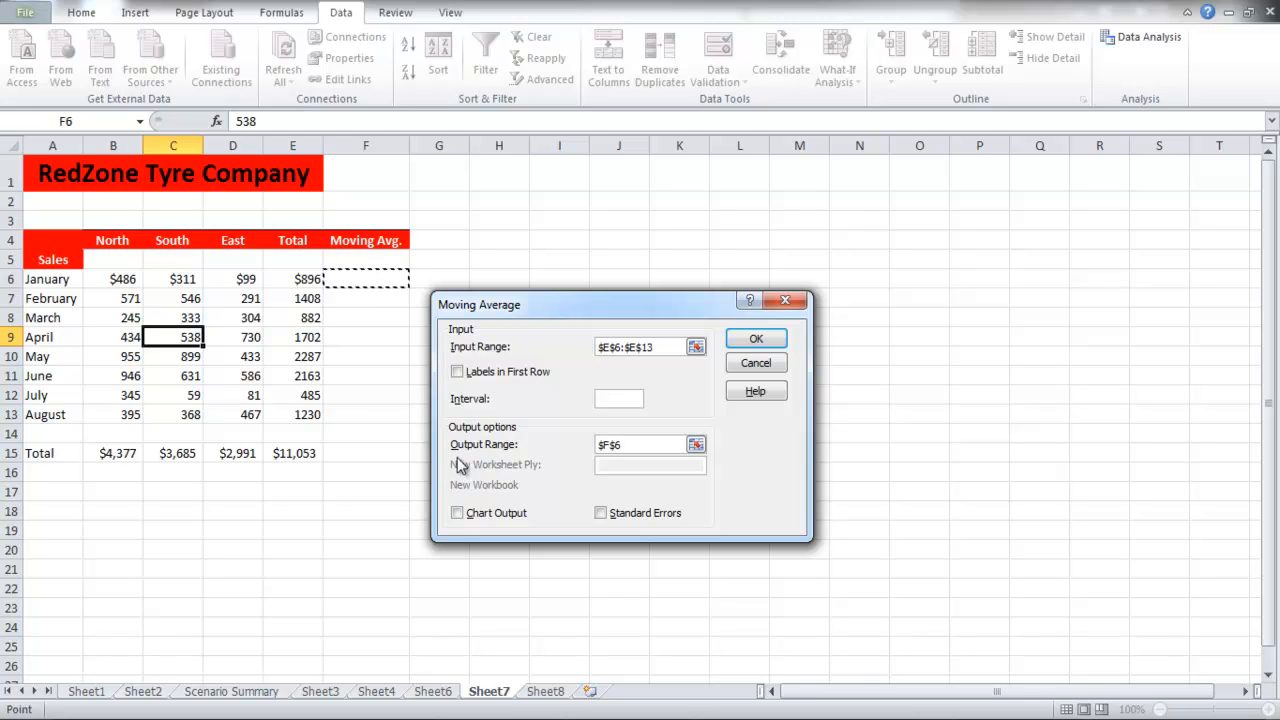
left_click(456, 512)
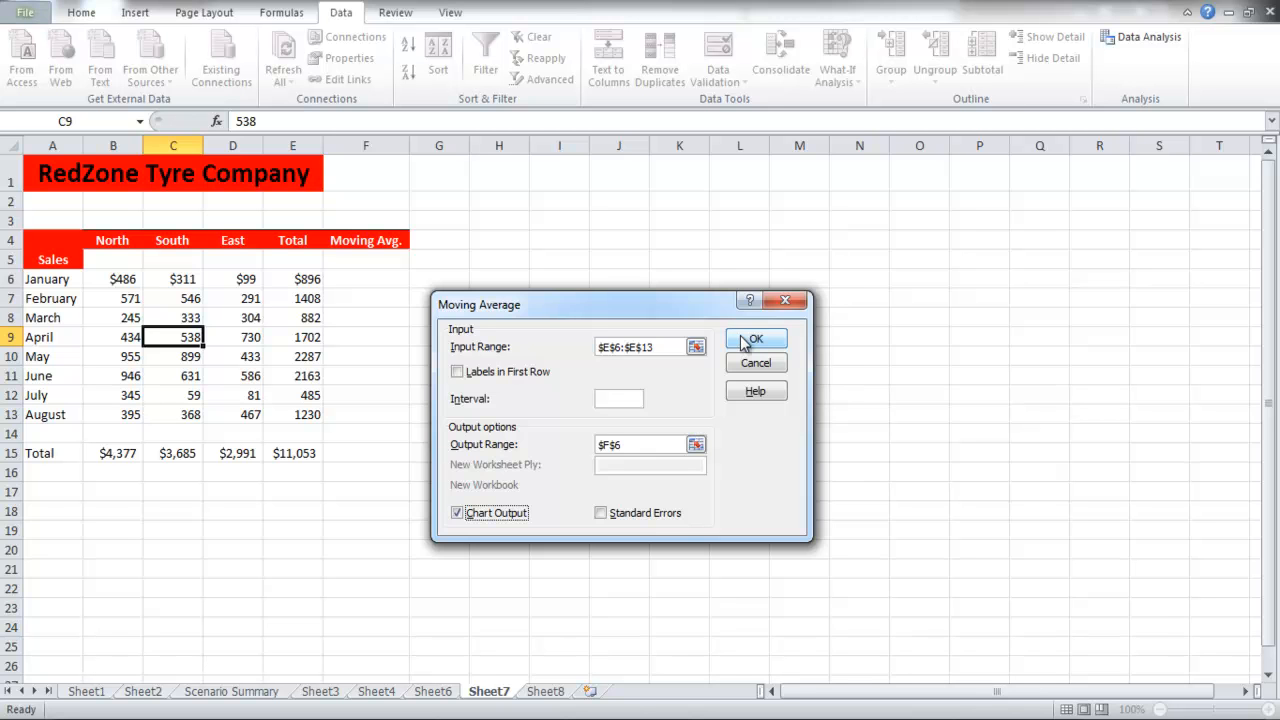
left_click(756, 338)
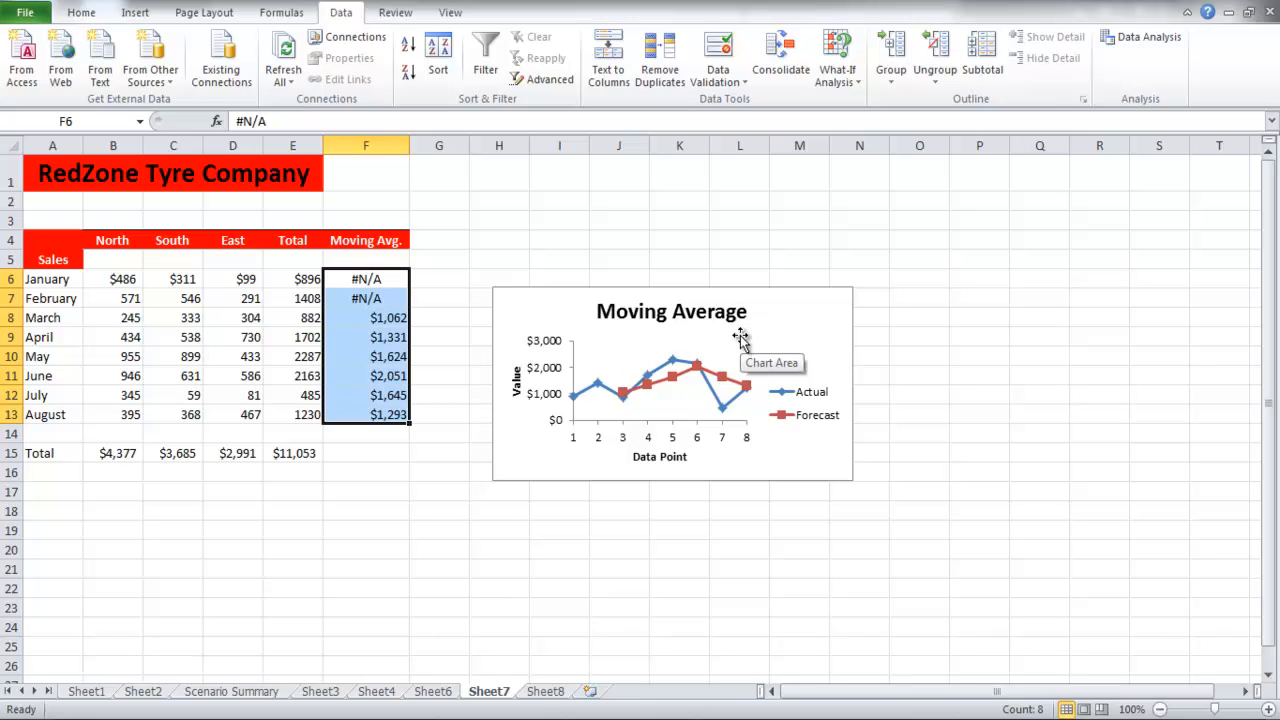
mouse_move(508, 220)
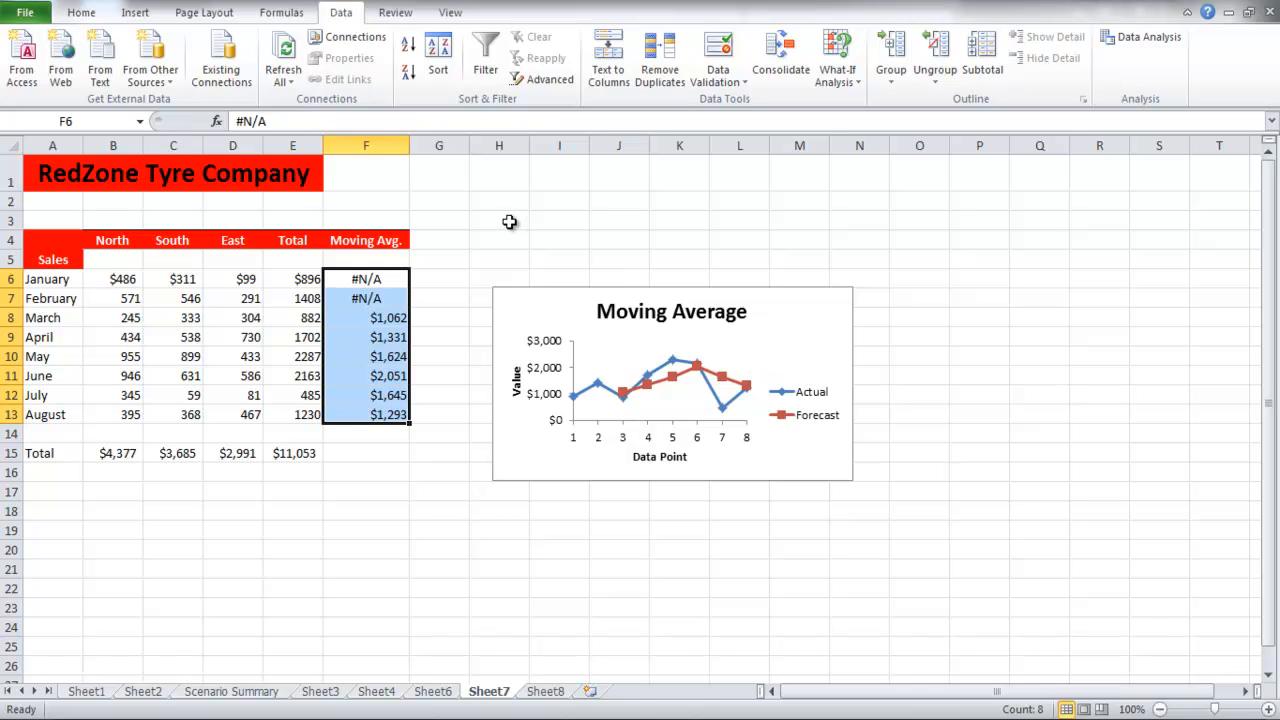